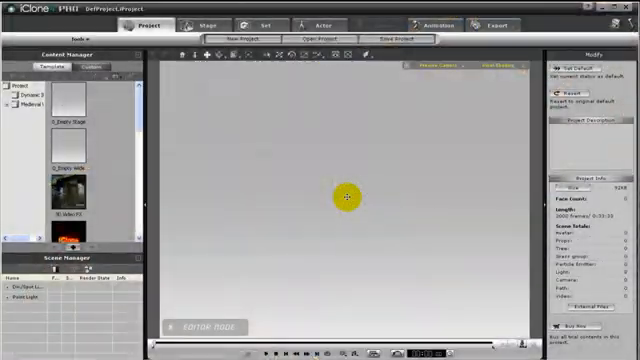
# - Switch from the Project tab to the Stage tools to add numbered panel props
pyautogui.click(244, 24)
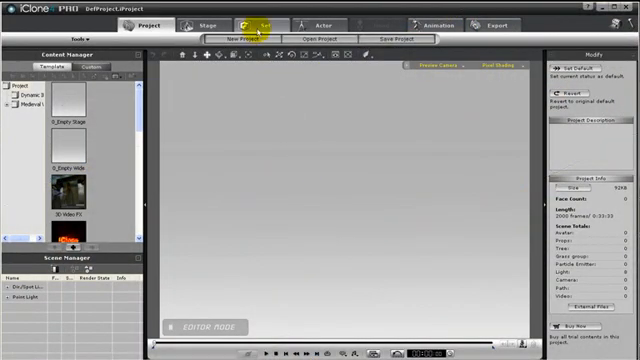
pyautogui.click(262, 24)
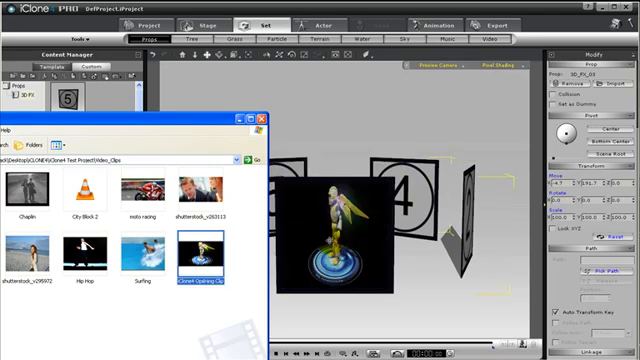
# - Apply the glowing-figure video clip from the clips folder as a panel texture
pyautogui.click(146, 262)
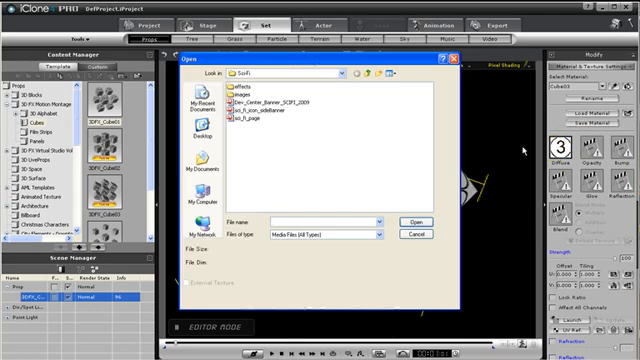
# - Browse into the project folders and load the patterned 3D letter file into the scene
pyautogui.click(412, 214)
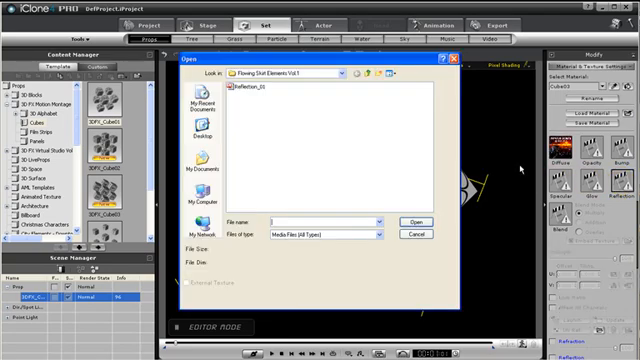
pyautogui.click(420, 216)
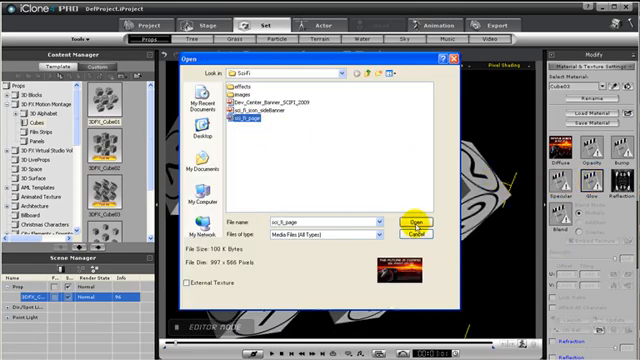
pyautogui.click(412, 218)
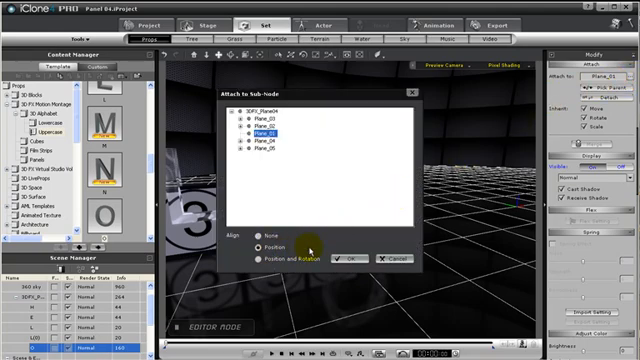
# - Attach the 3D letter to the chosen panel plane by position so it follows the panel
pyautogui.click(344, 260)
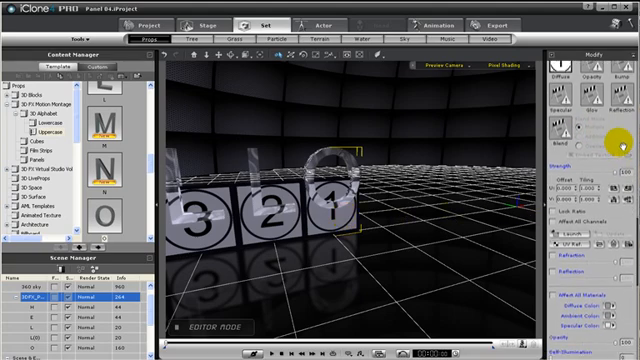
# - Scroll the Modify panel settings to hide the extra panels behind the 3, 2, 1 cubes
pyautogui.scroll(-3)
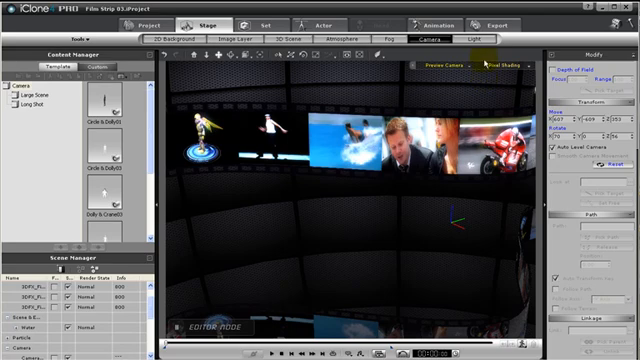
# - Set the video export output size to an HD resolution
pyautogui.click(488, 20)
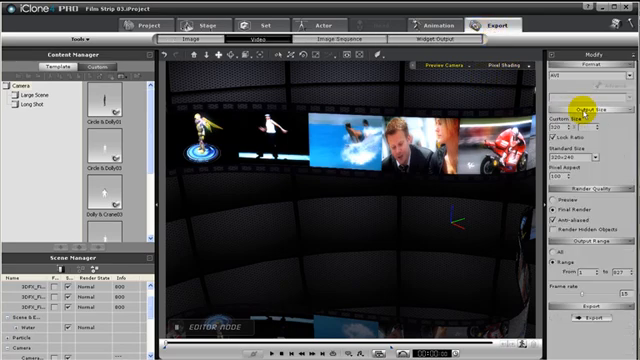
pyautogui.click(590, 156)
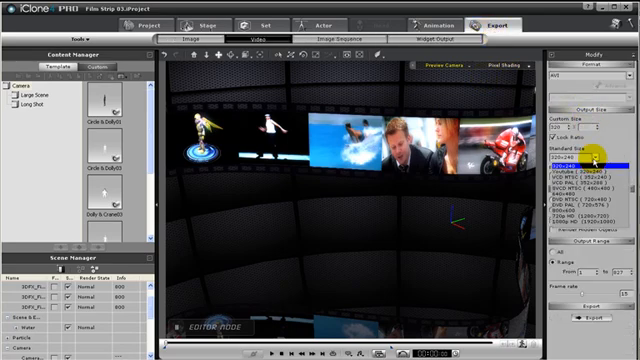
pyautogui.click(590, 218)
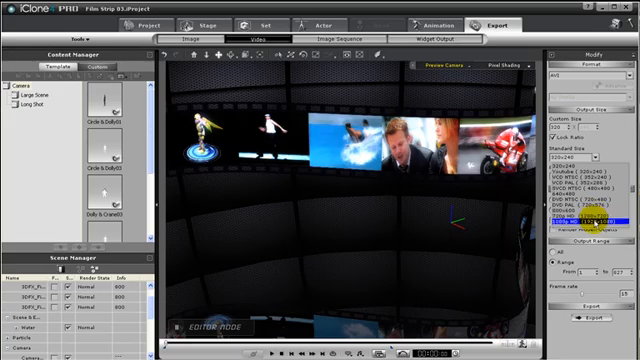